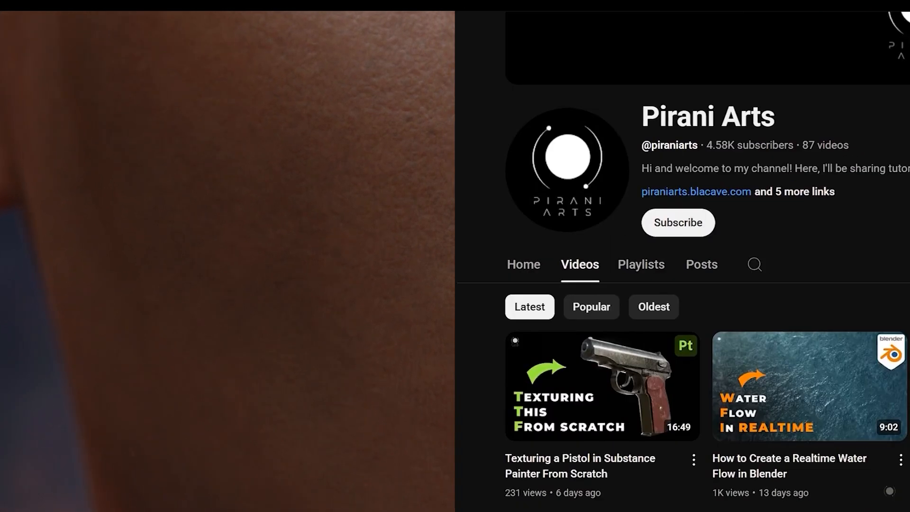
Scroll down the channel's Videos tab to browse older tutorial uploads.
scroll(down, 3)
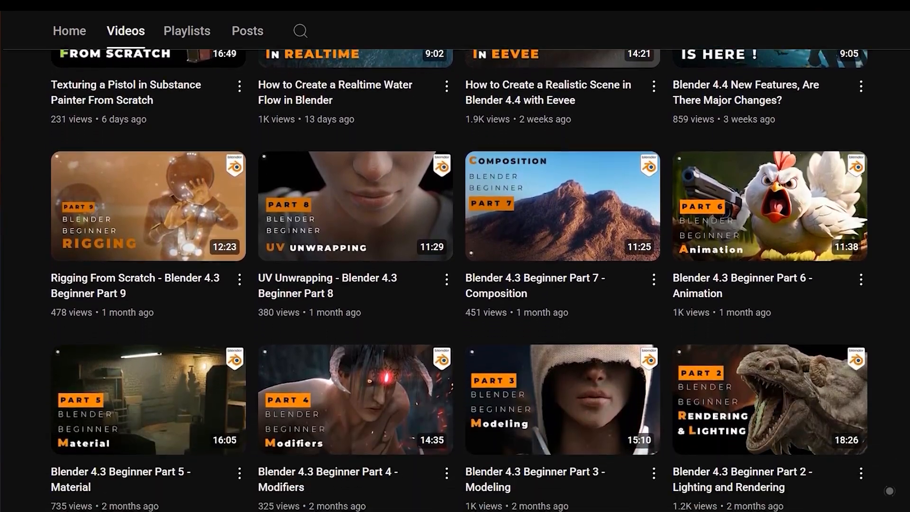
scroll(down, 3)
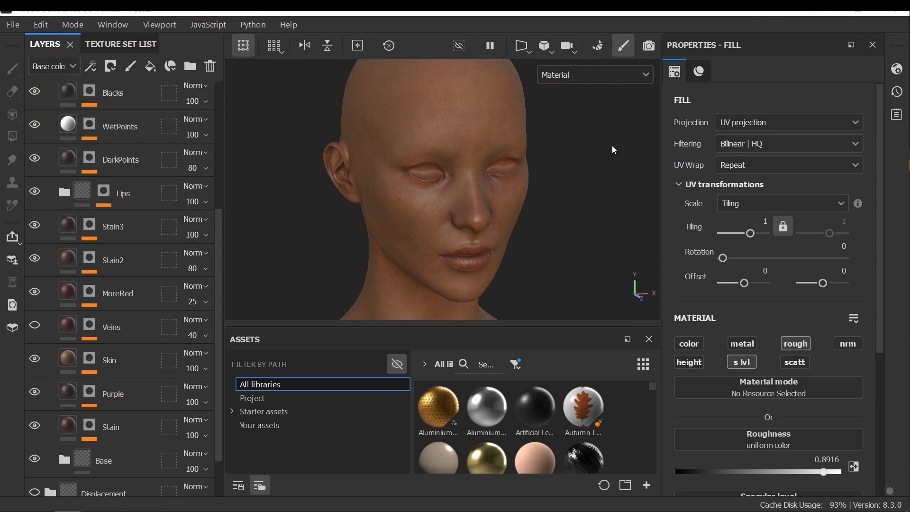
mouse_move(600, 158)
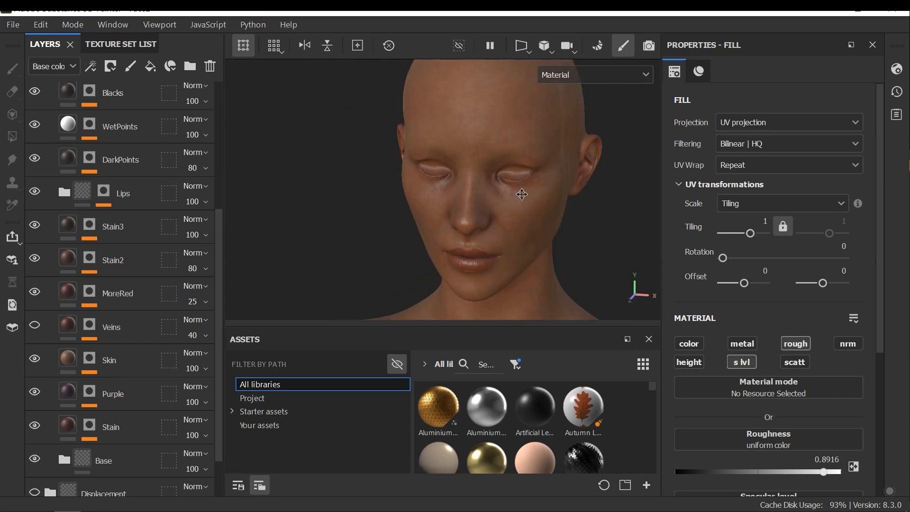
drag(521, 194, 366, 279)
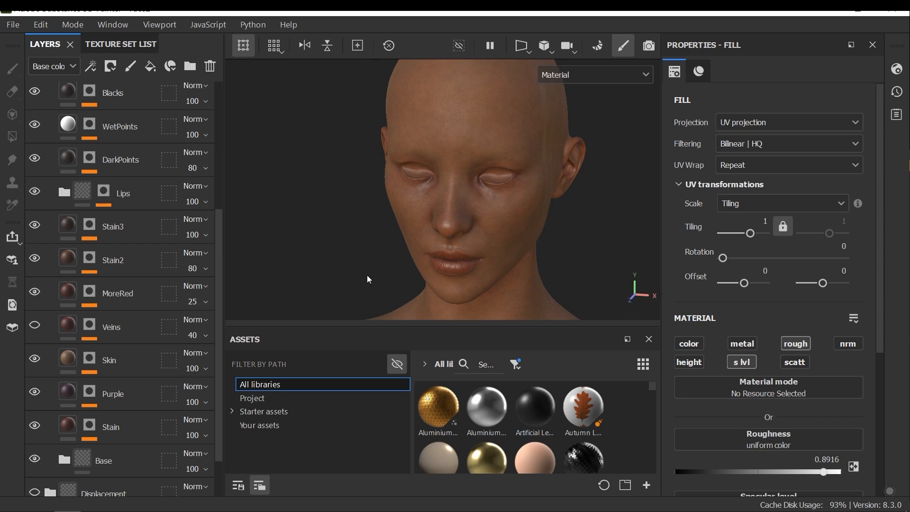
mouse_move(369, 277)
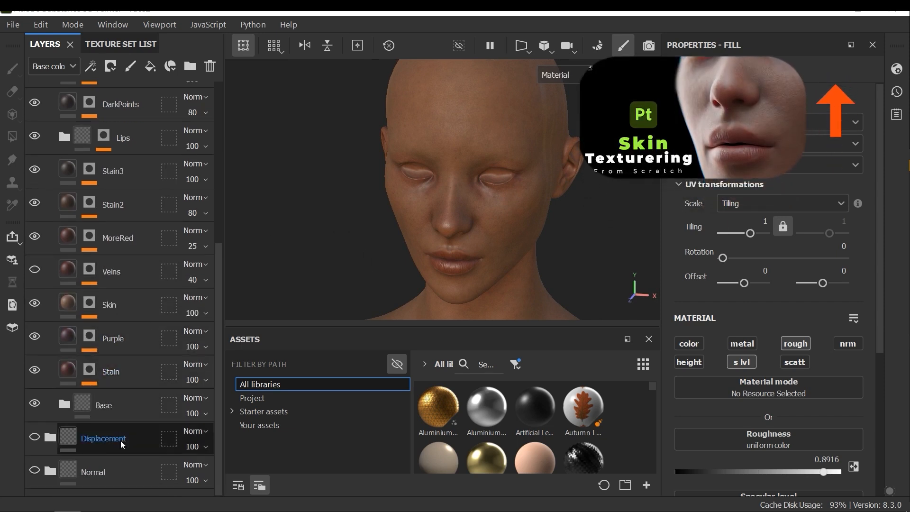
click(111, 371)
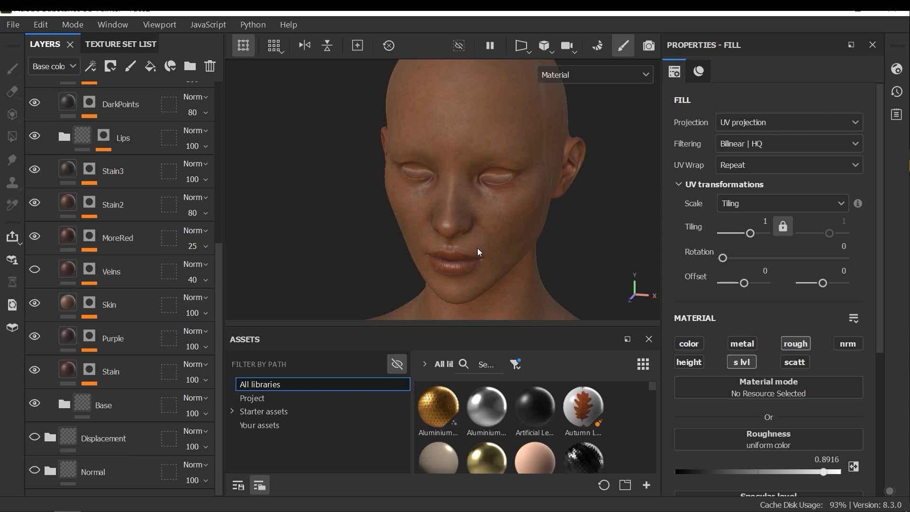
mouse_move(460, 275)
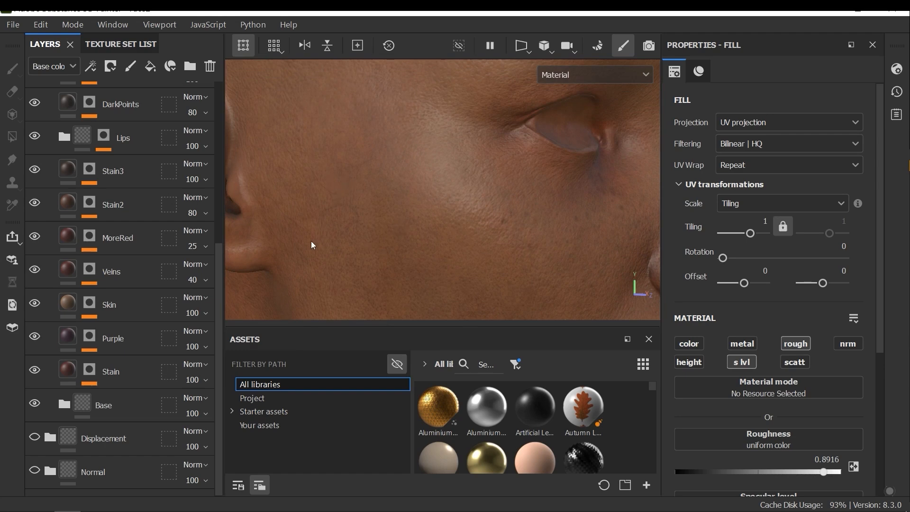
Hide and re-show the Veins layer to compare the close-up cheek skin.
click(34, 272)
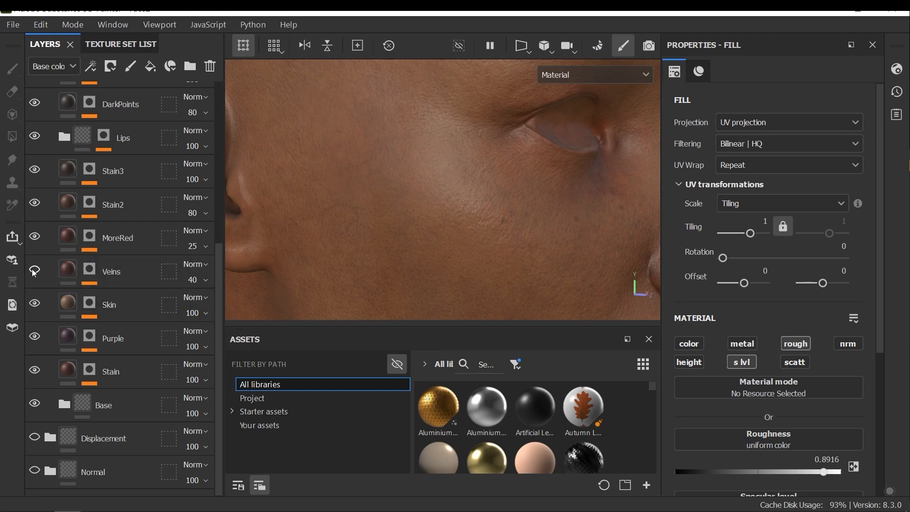
click(34, 271)
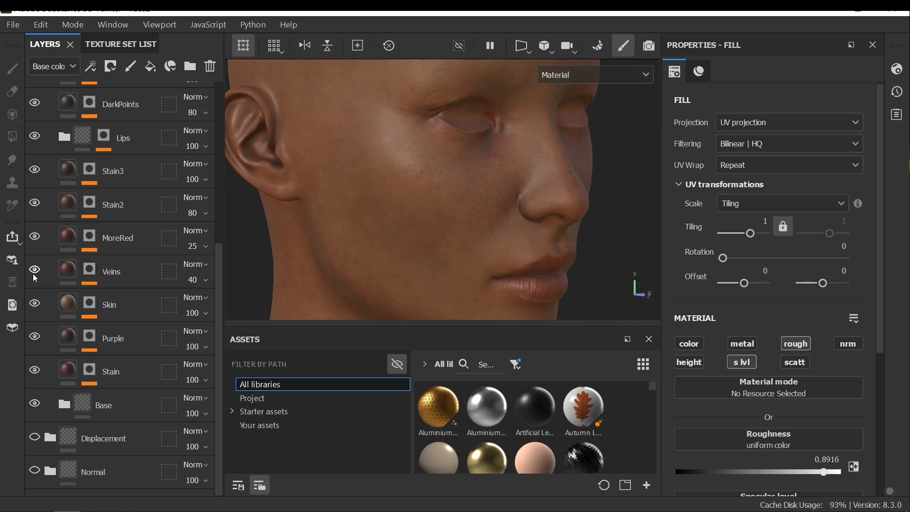
Select the Veins fill layer and view its dark red base colour channel.
click(111, 271)
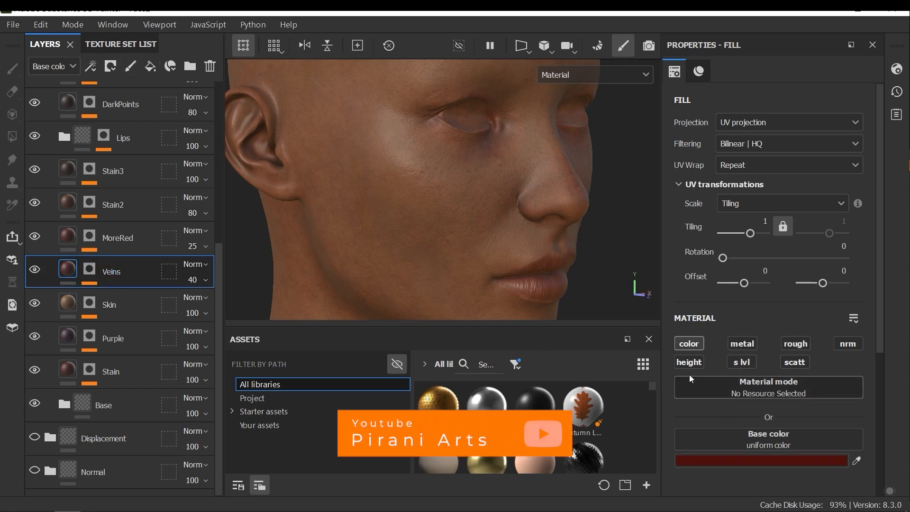
click(688, 343)
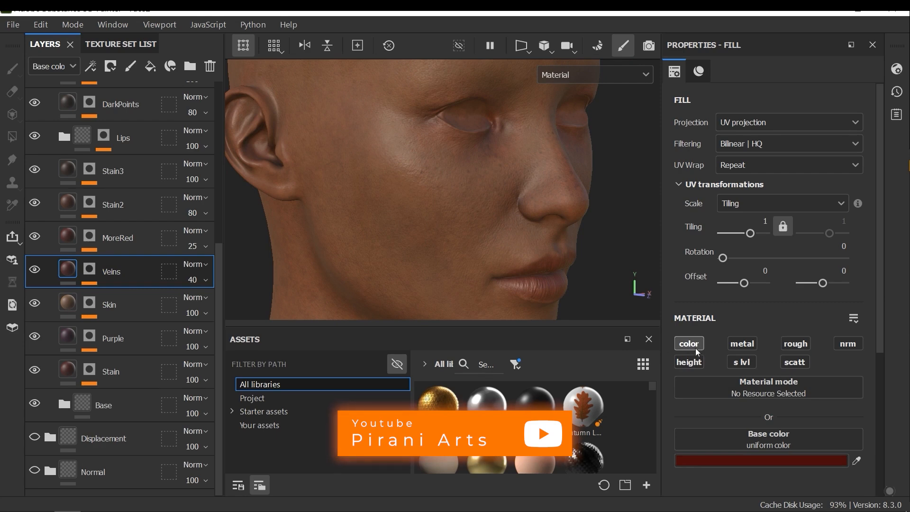
scroll(down, 3)
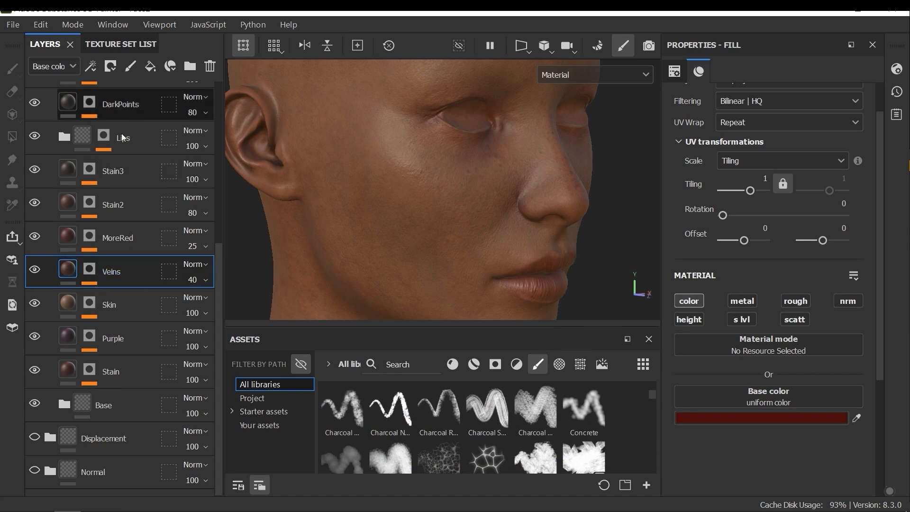
mouse_move(425, 186)
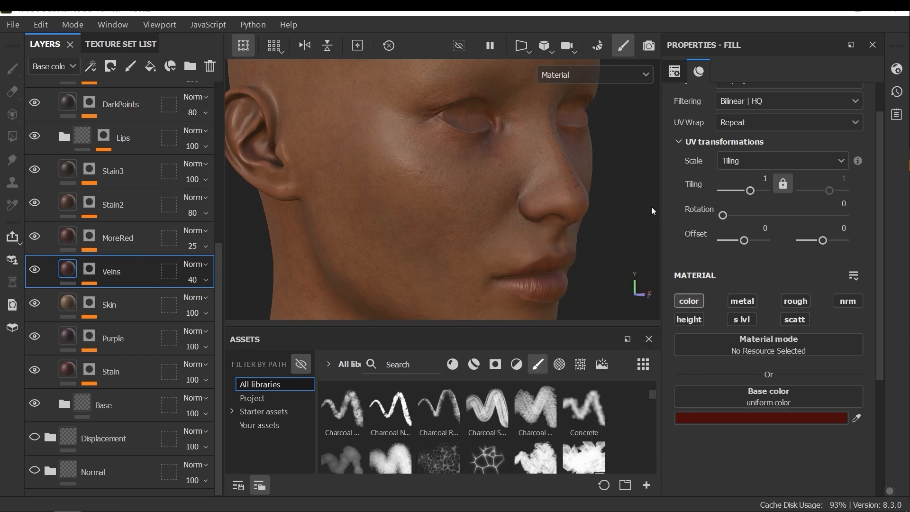
mouse_move(642, 176)
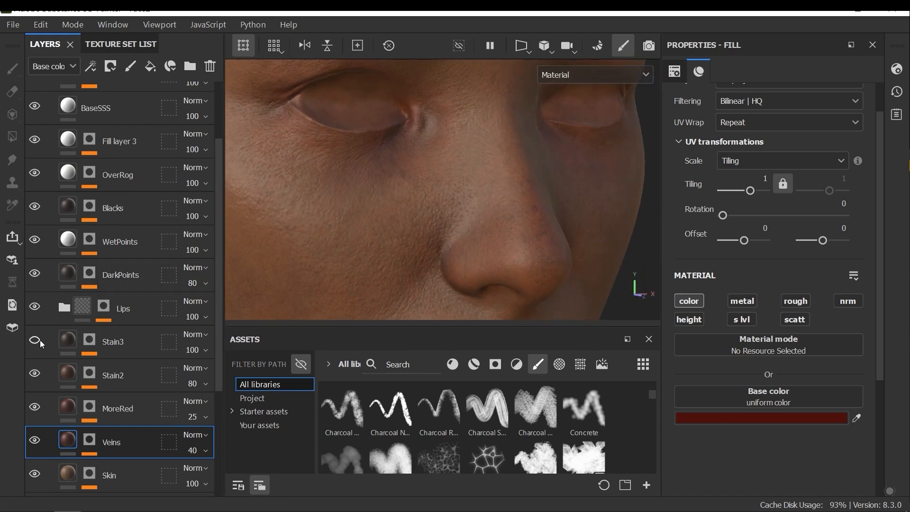
click(34, 342)
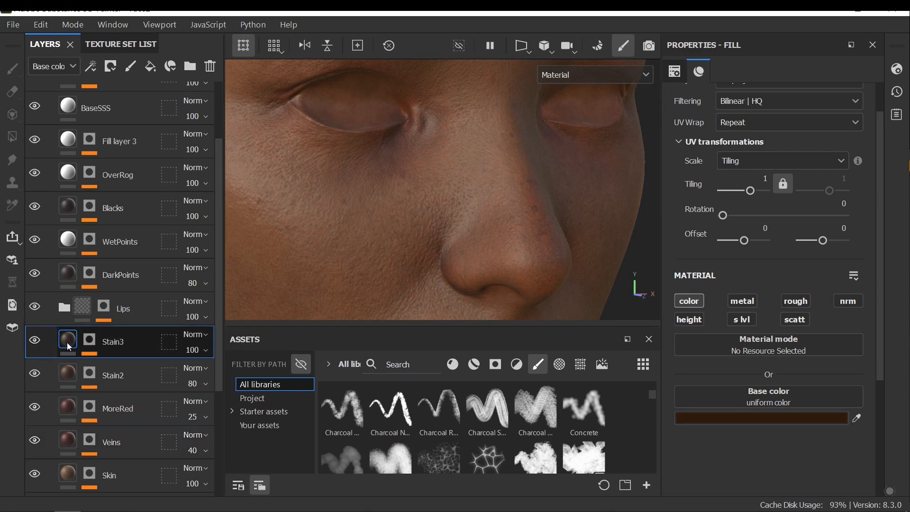
click(67, 341)
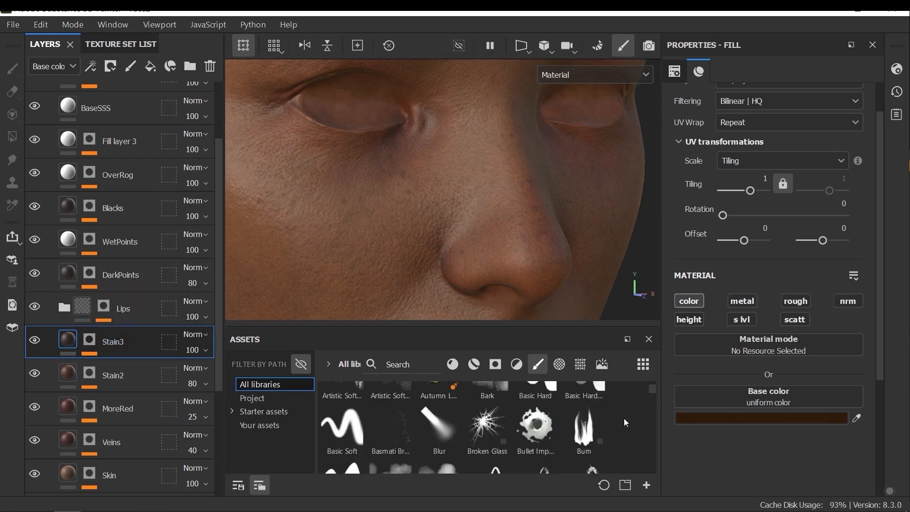
scroll(down, 3)
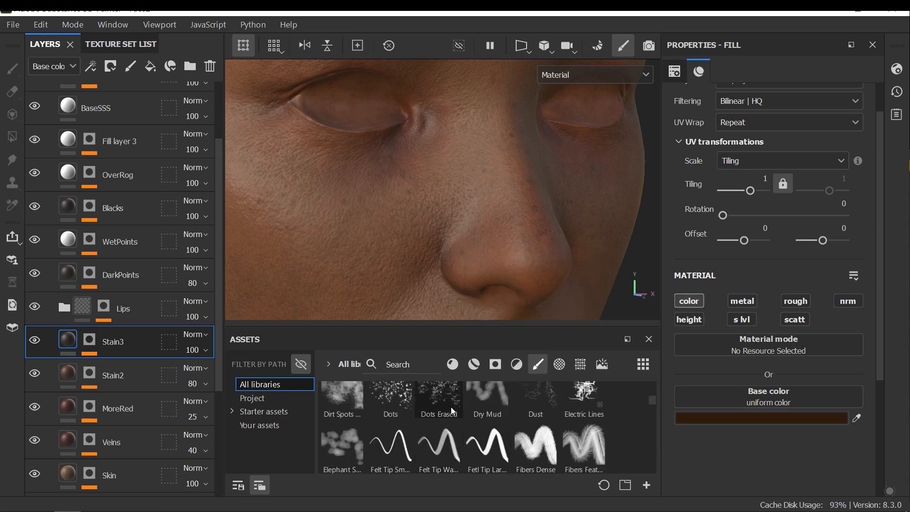
mouse_move(438, 399)
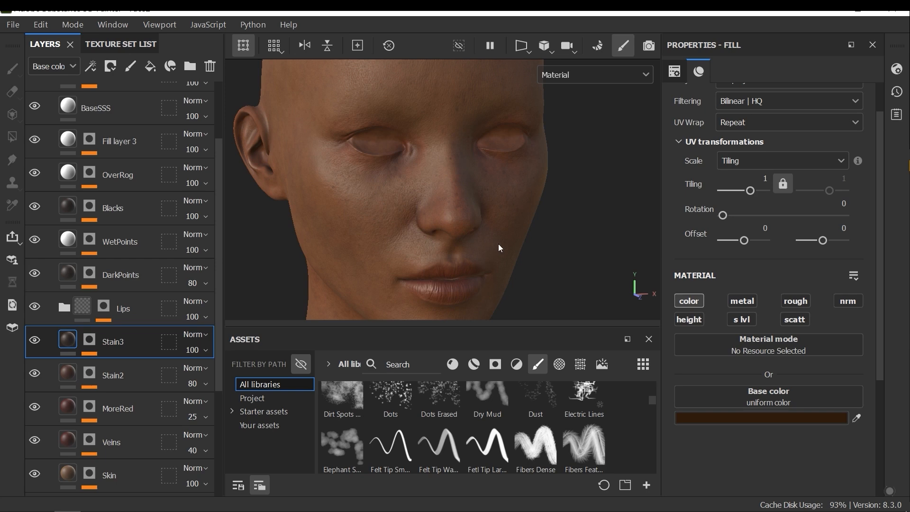
mouse_move(453, 196)
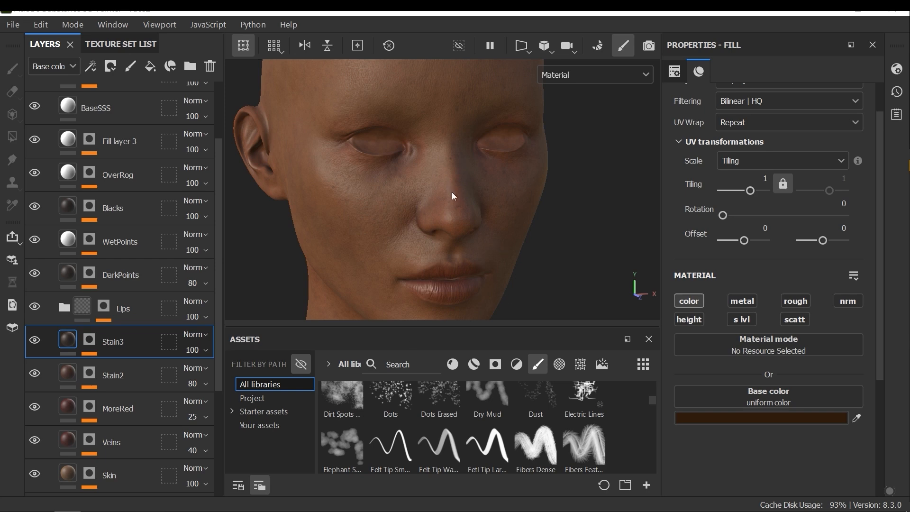
mouse_move(435, 210)
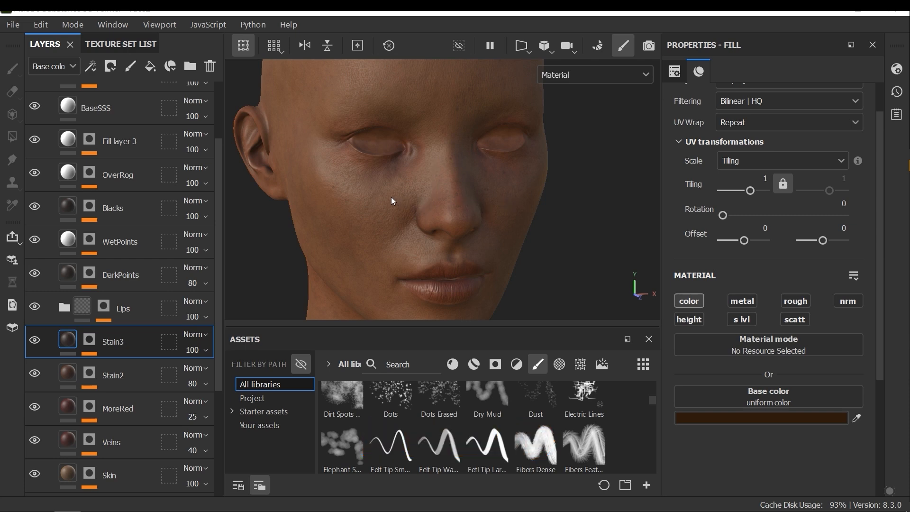
mouse_move(518, 254)
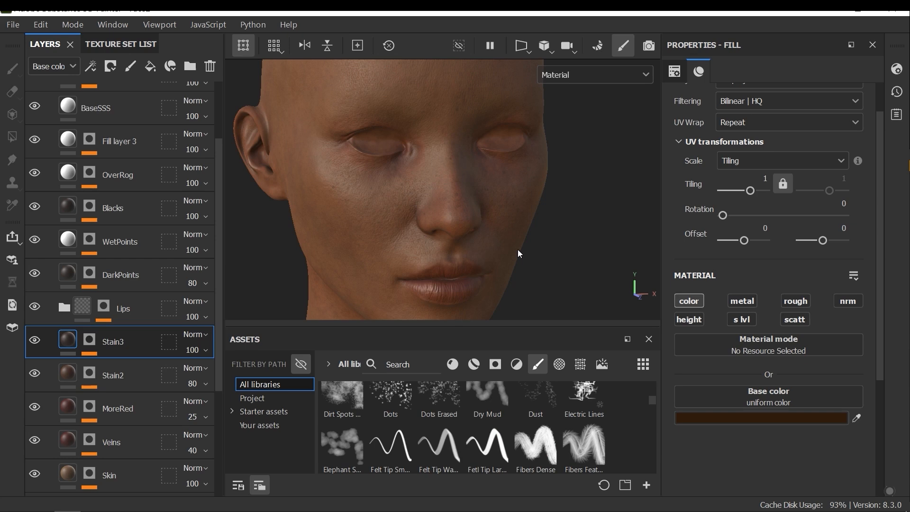
mouse_move(518, 254)
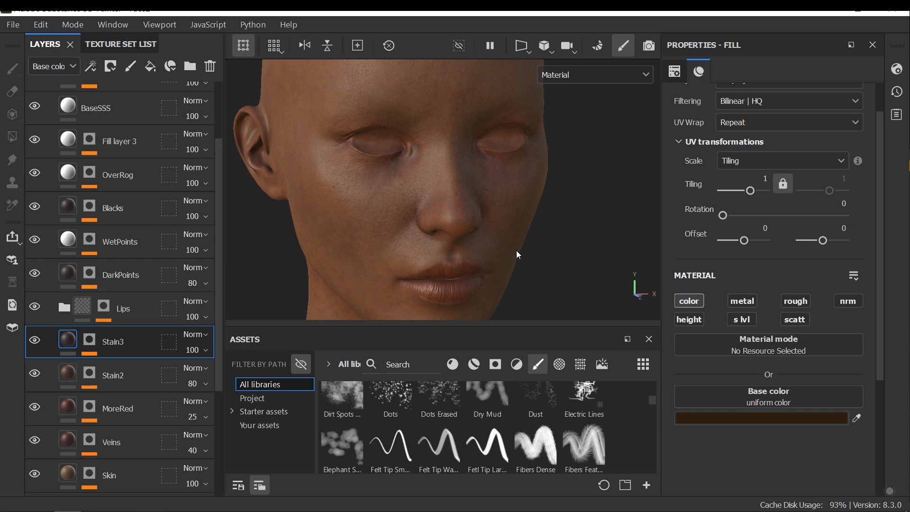
mouse_move(534, 273)
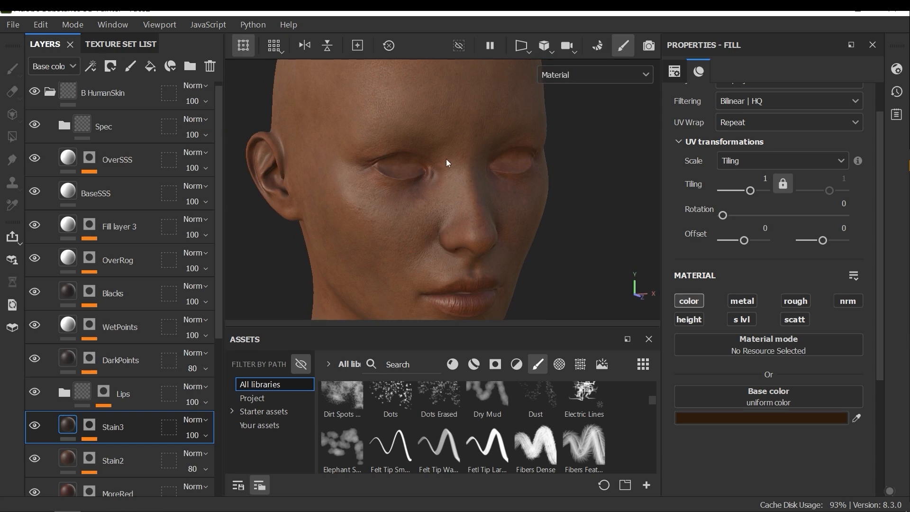
Toggle the DarkPoints dots off and on twice to compare the skin.
click(34, 360)
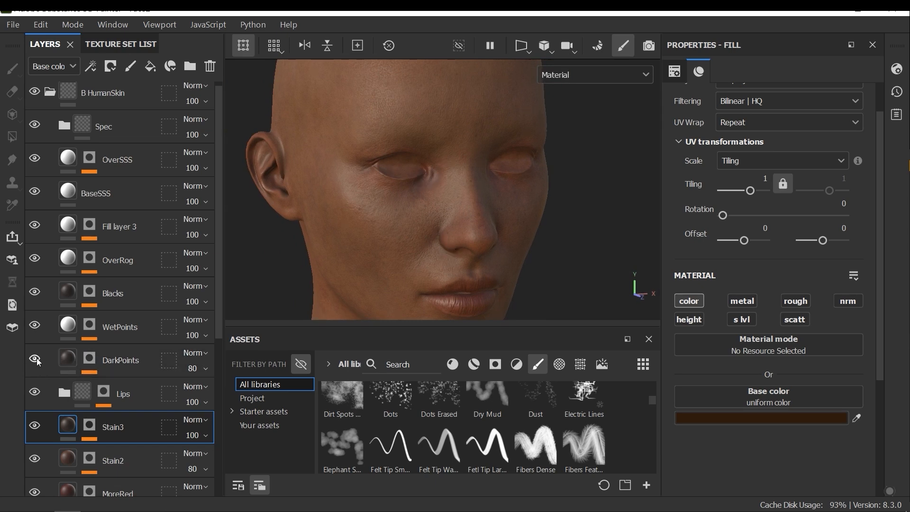
click(34, 359)
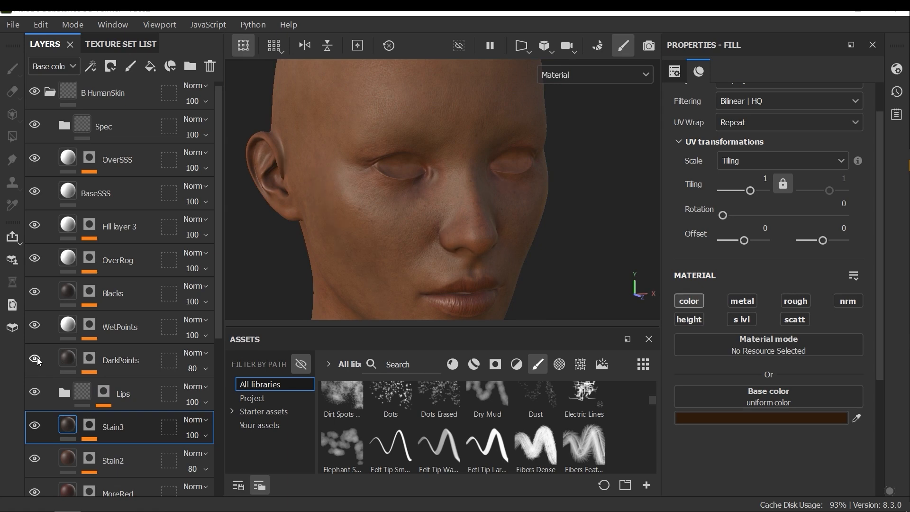
click(34, 359)
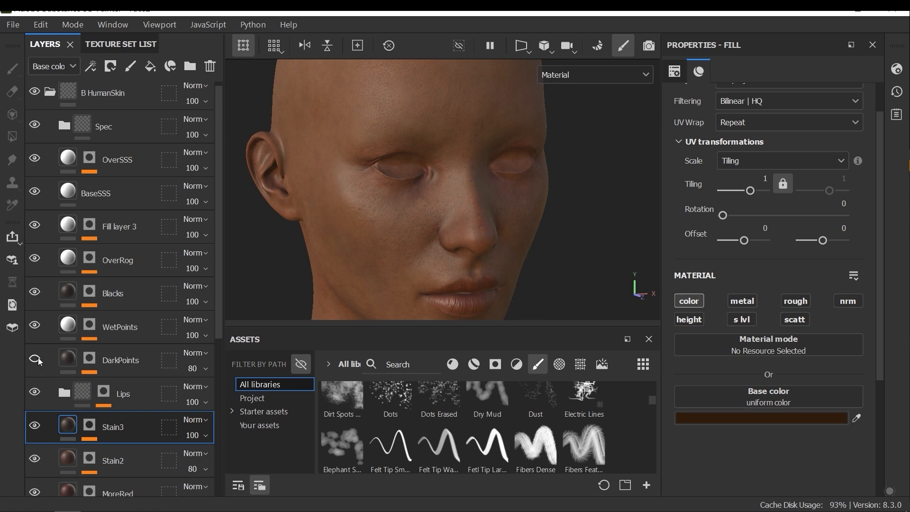
click(34, 360)
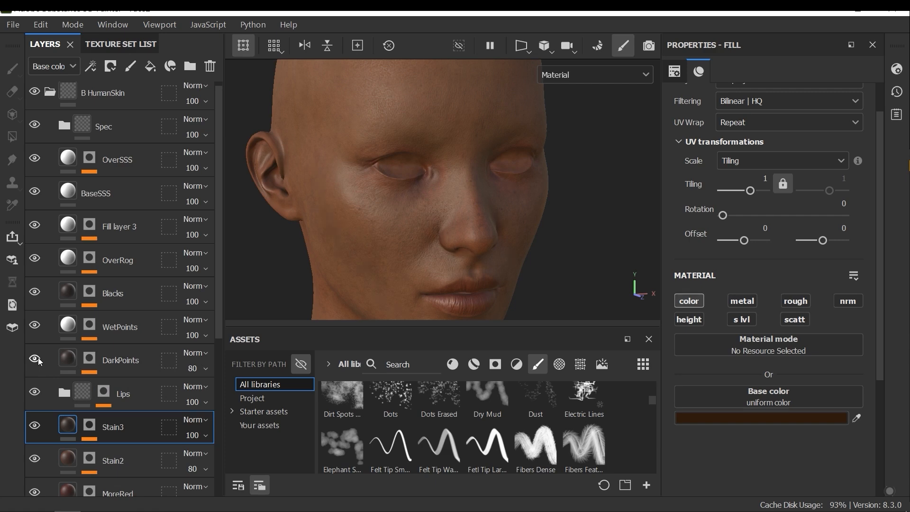
Select DarkPoints, choose the Basic Soft brush, and hide the WetPoints layer.
click(120, 360)
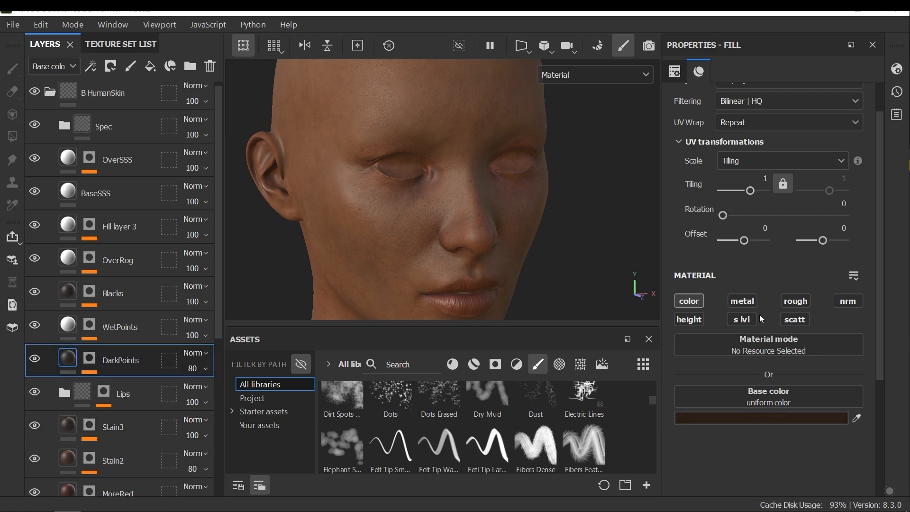
mouse_move(511, 349)
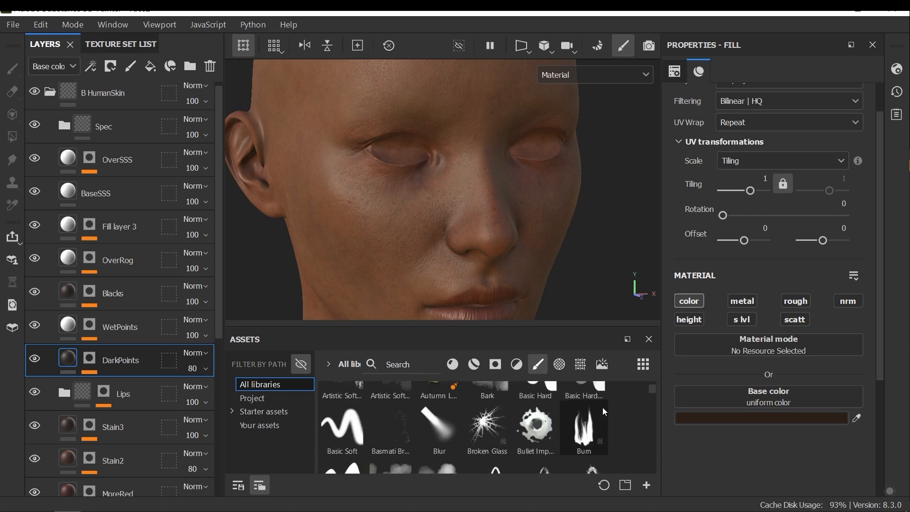
click(342, 428)
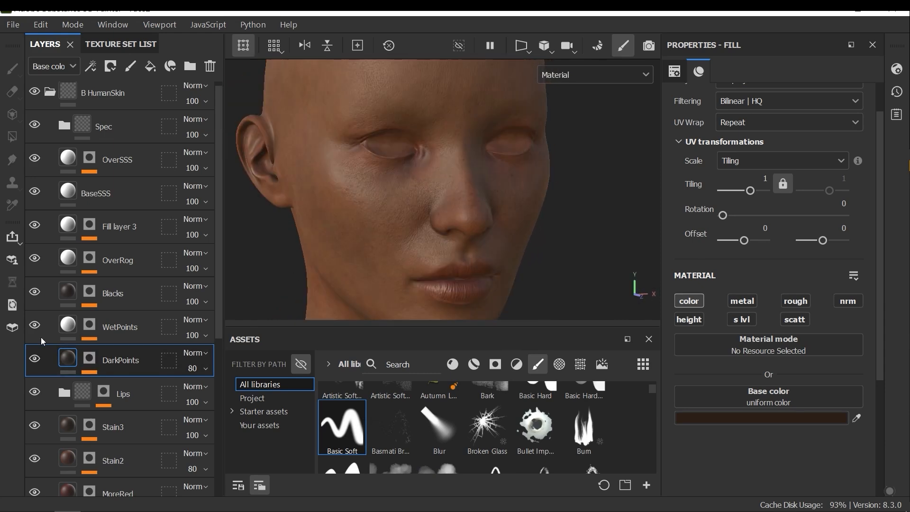
click(34, 327)
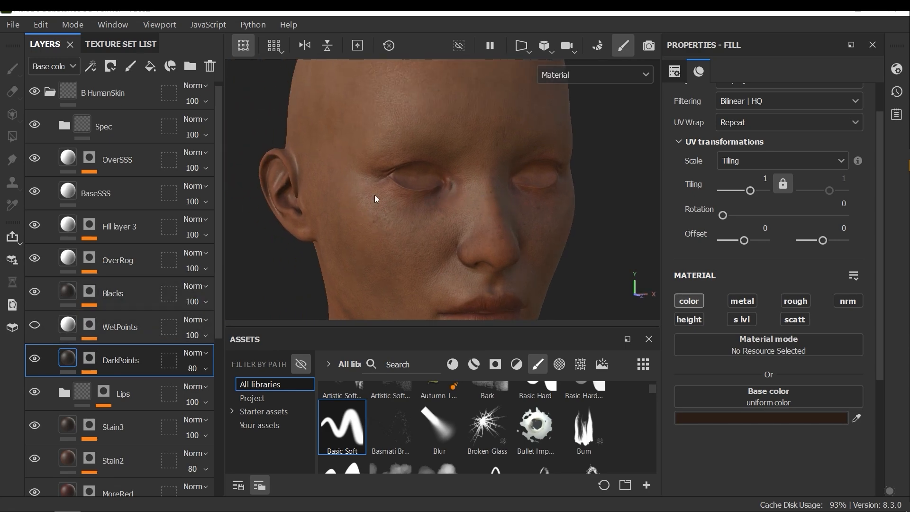
mouse_move(49, 354)
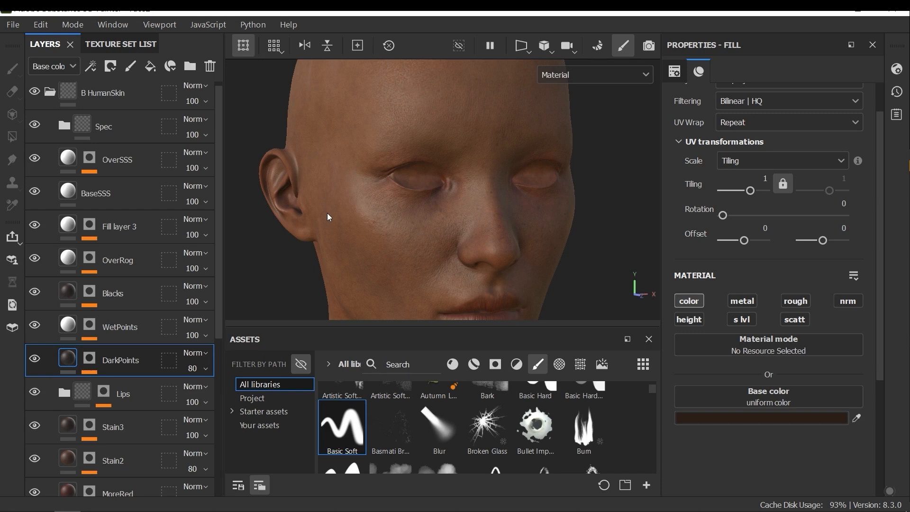
mouse_move(325, 232)
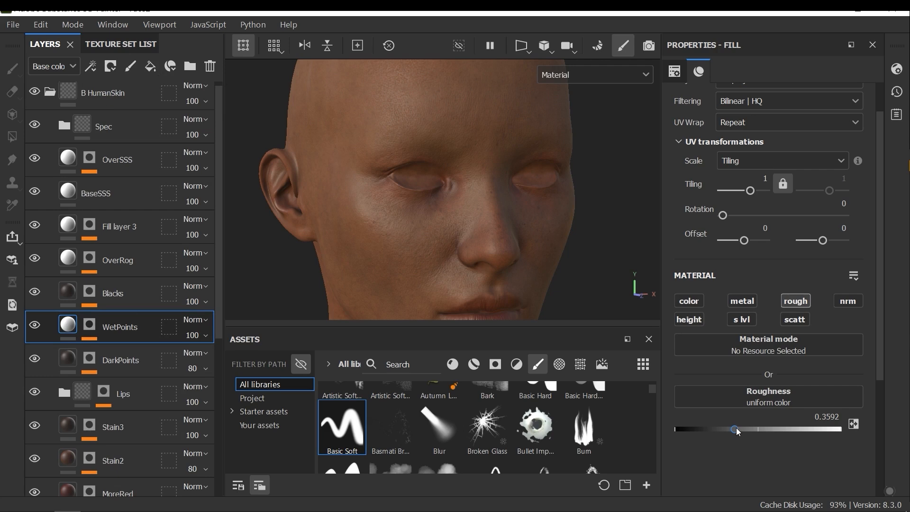
Select WetPoints to view its 0.3592 roughness fill, then zoom onto the cheek.
double_click(119, 326)
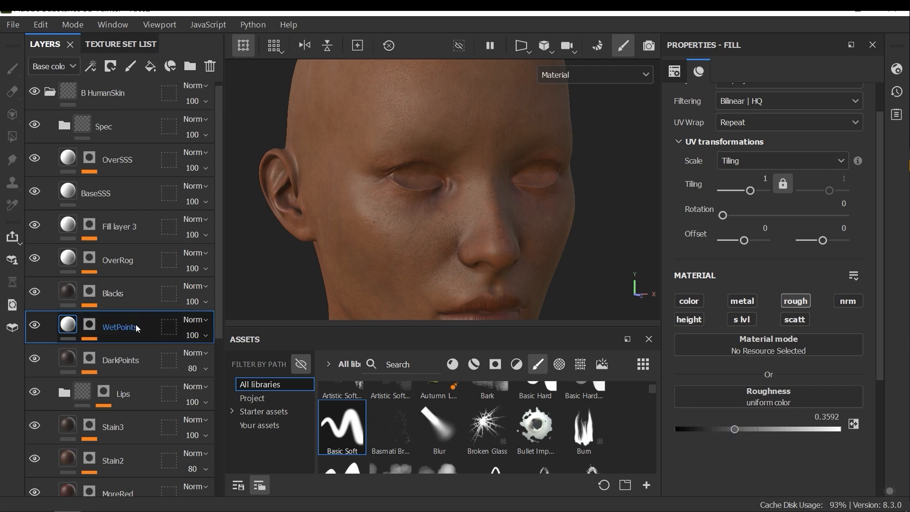
right_click(120, 327)
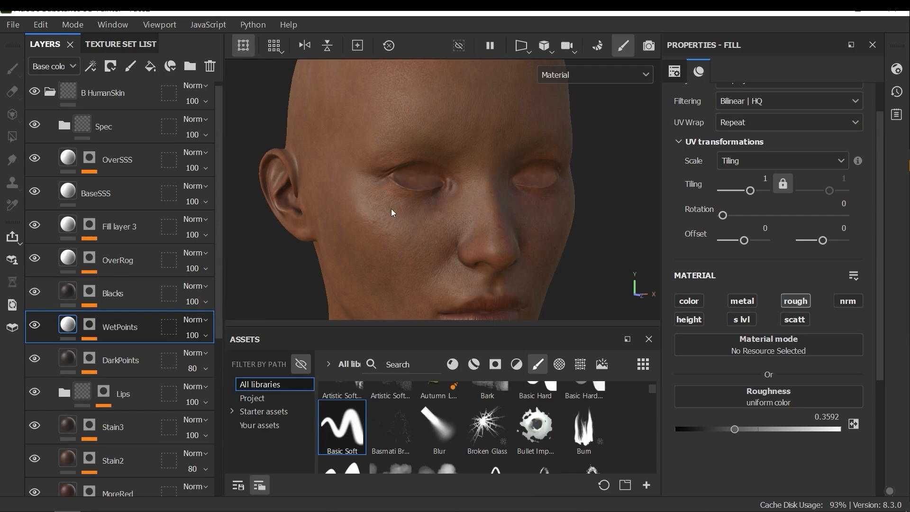
drag(392, 212, 478, 231)
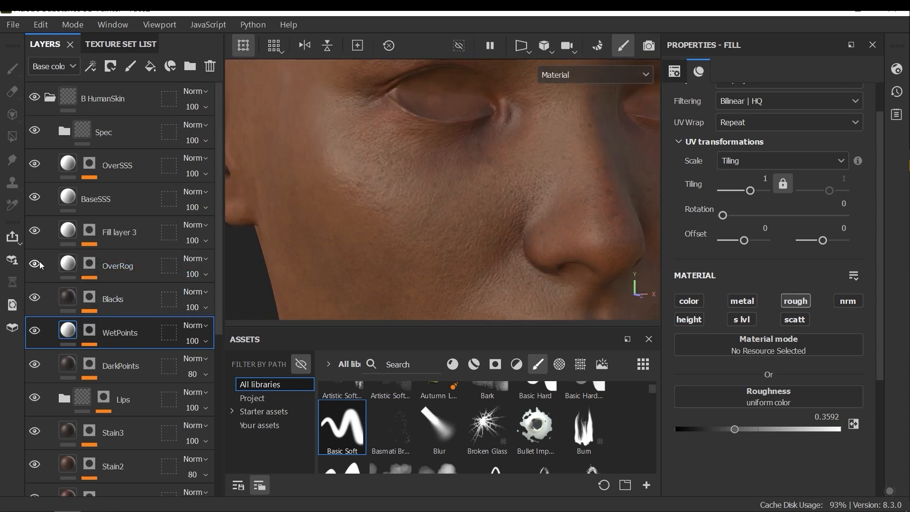
Toggle the OverRog roughness layer's visibility while viewing the cheek close-up.
click(34, 265)
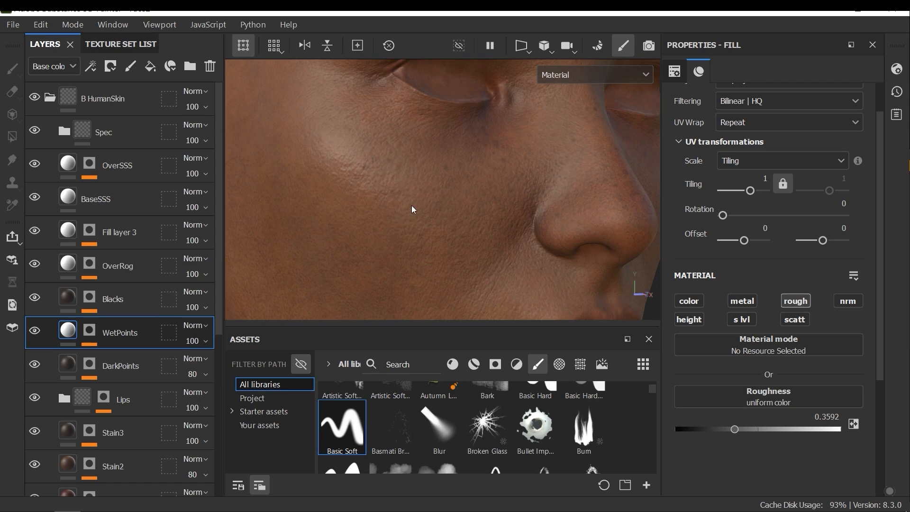
mouse_move(51, 265)
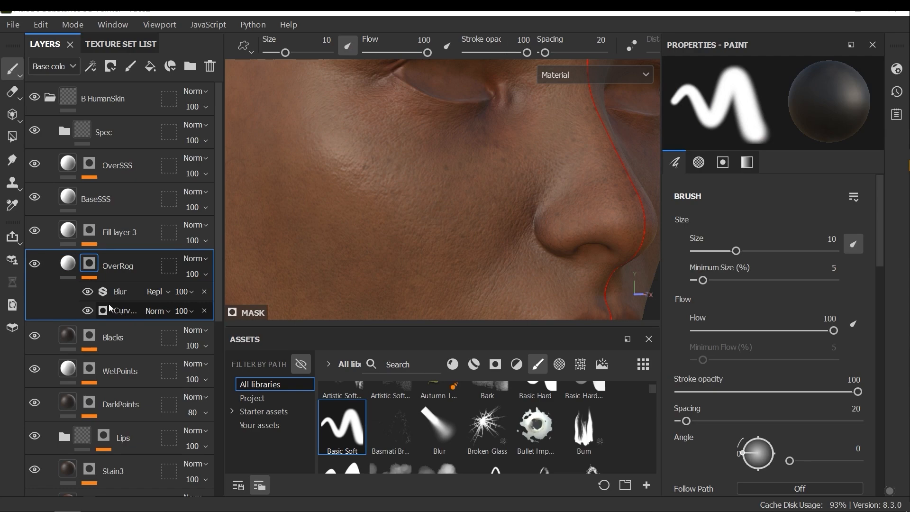
Open the Curvature generator in OverRog's mask and dismiss the generator picker.
right_click(89, 263)
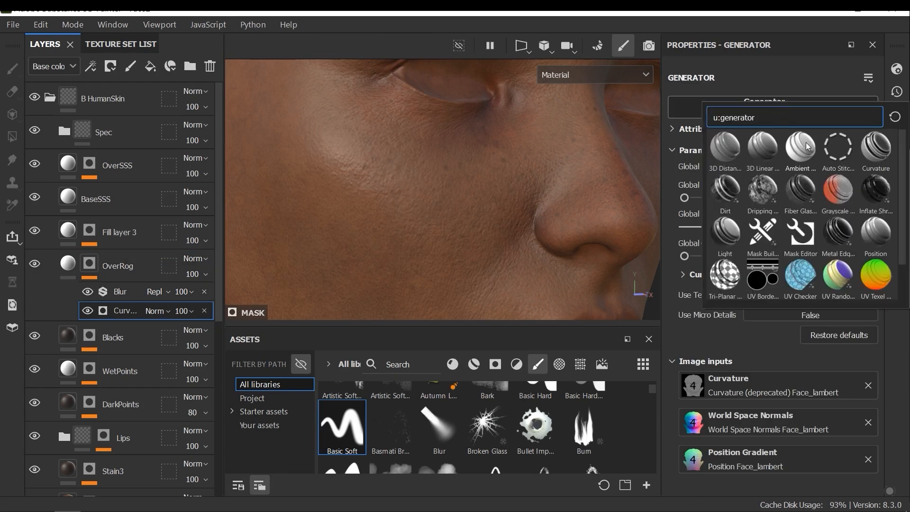
click(875, 145)
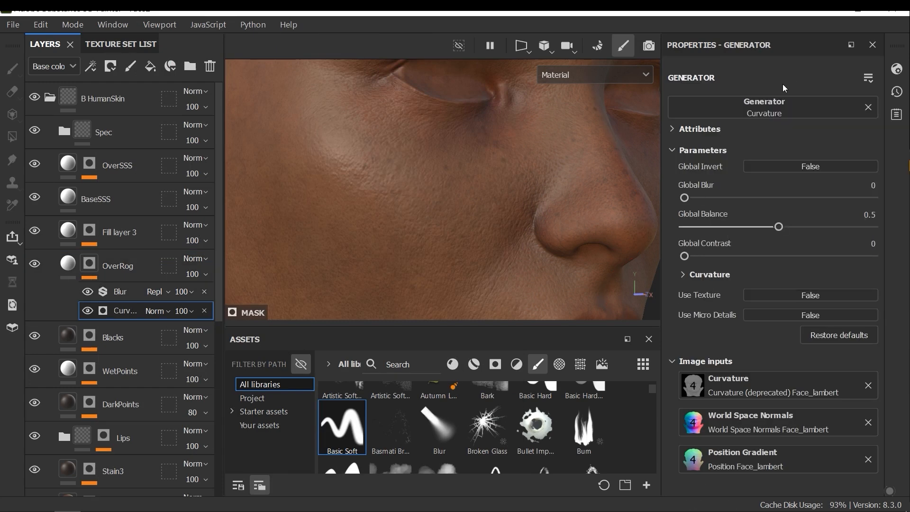
mouse_move(739, 384)
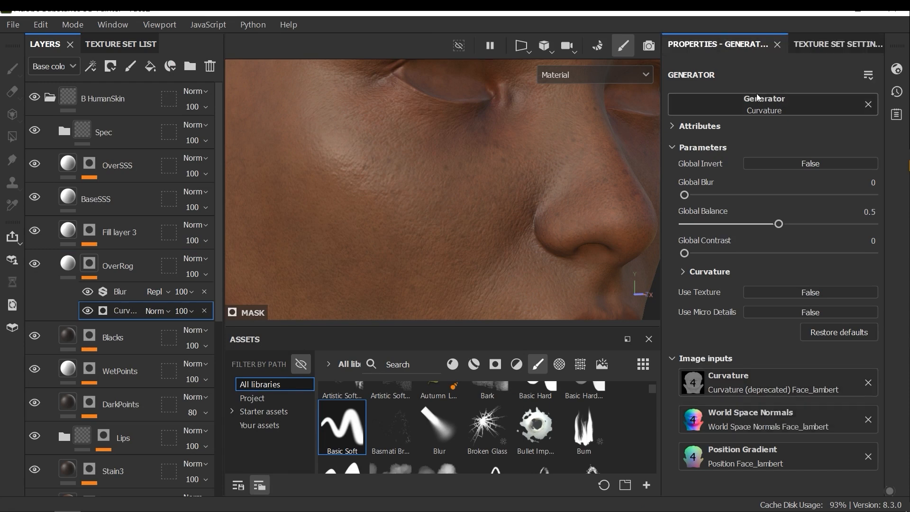
Visit the Texture Set Settings, then return to the Curvature generator's image inputs.
click(834, 45)
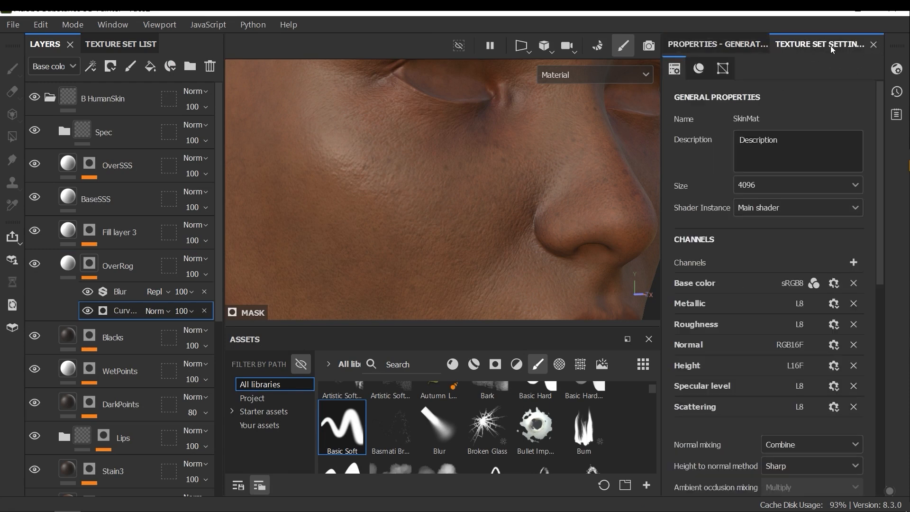
click(722, 68)
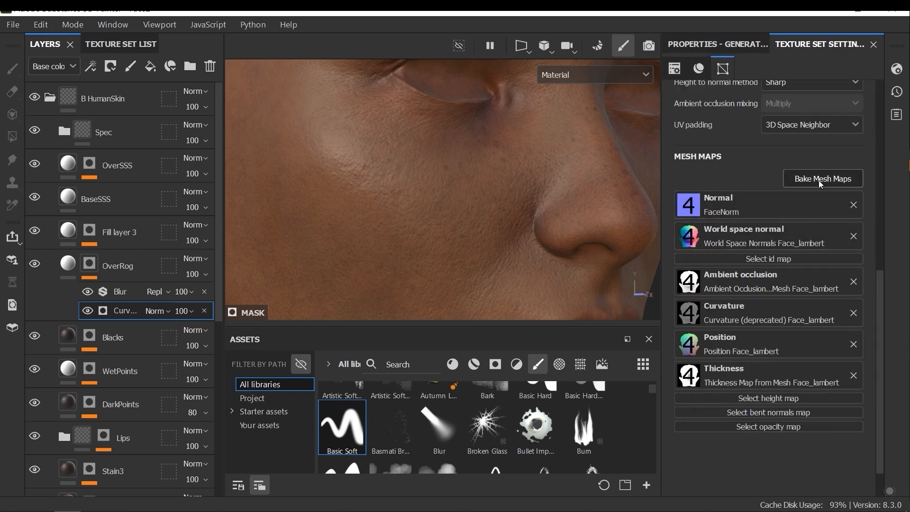
mouse_move(481, 227)
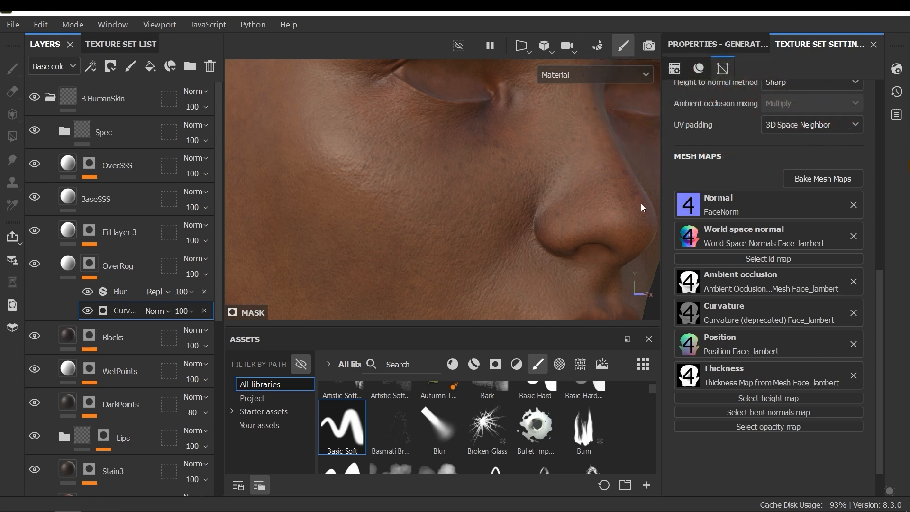
click(673, 68)
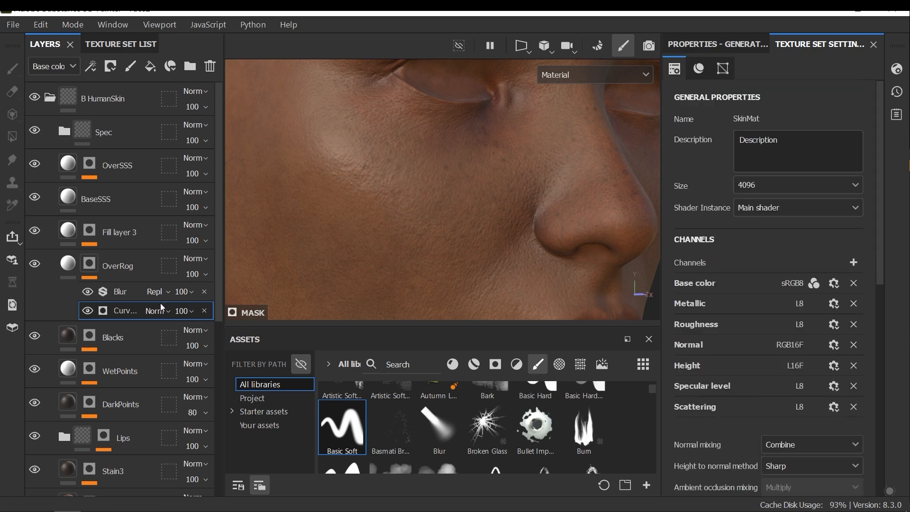
mouse_move(686, 65)
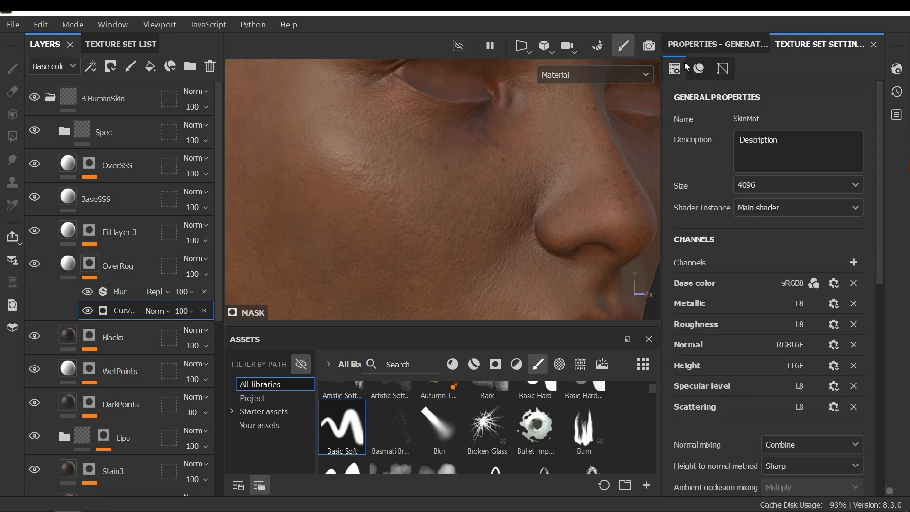
click(715, 45)
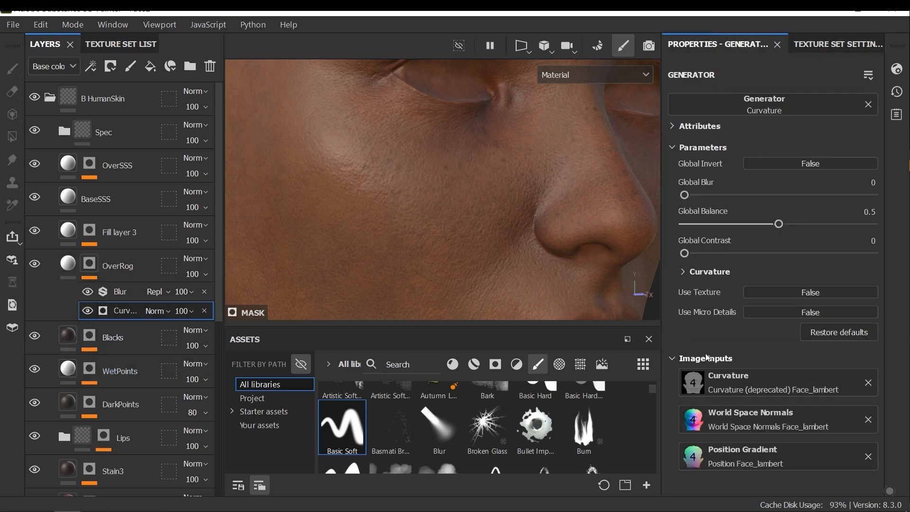
mouse_move(754, 382)
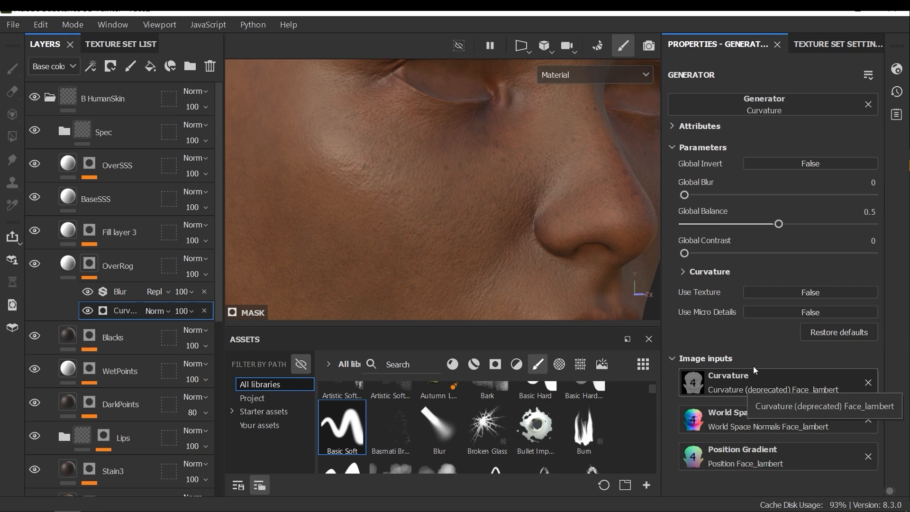
Select the Blur filter in OverRog's mask and hide then show it.
right_click(104, 310)
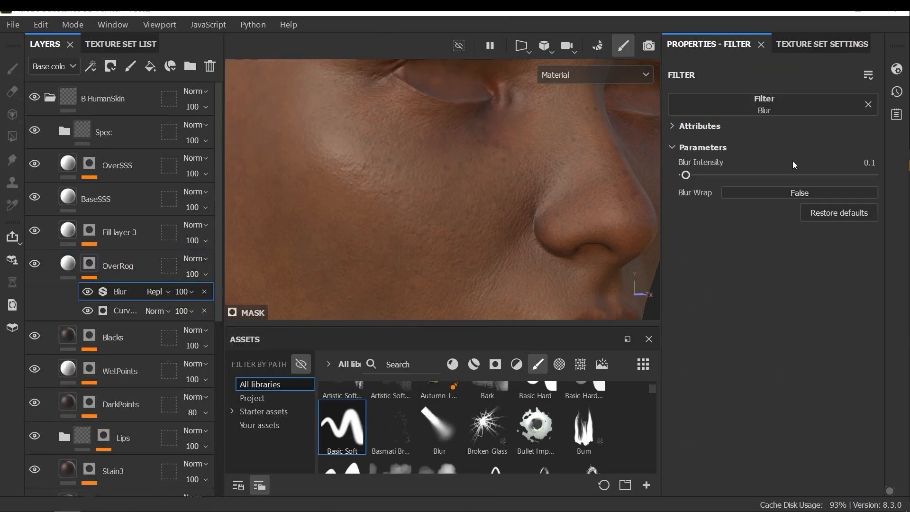
click(88, 292)
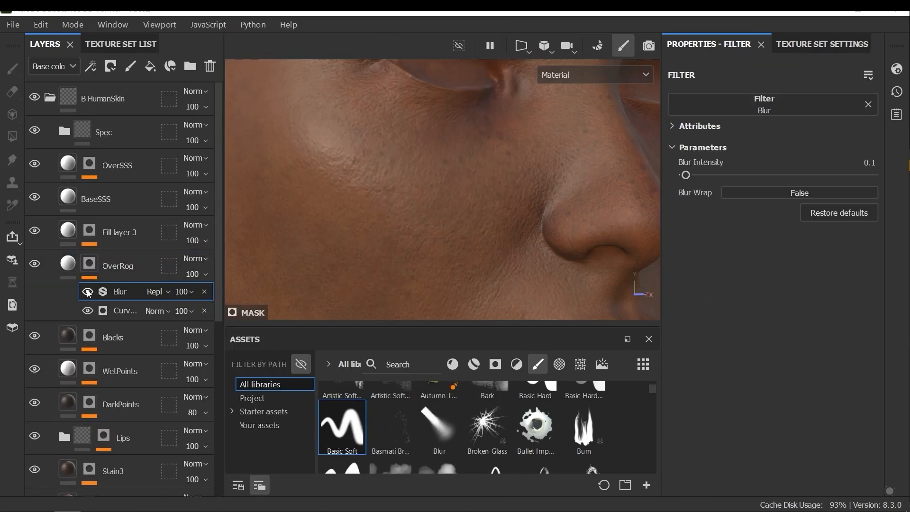
click(87, 291)
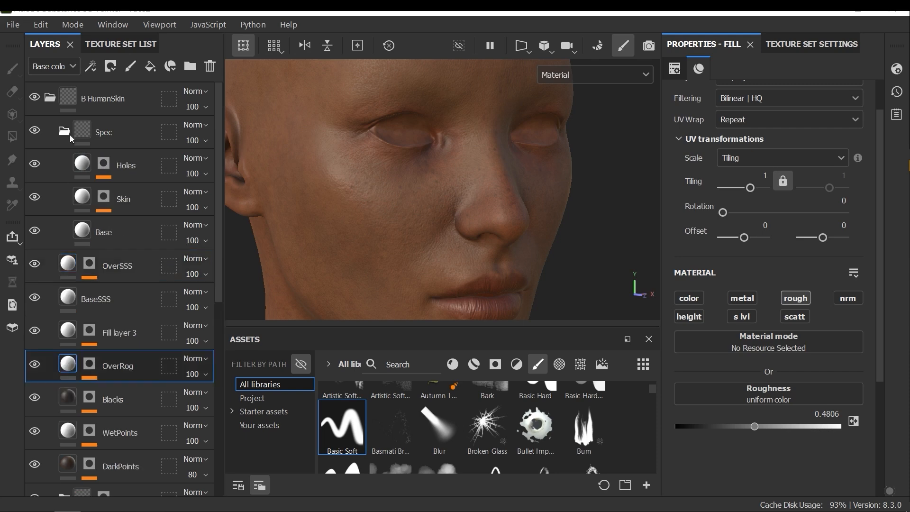
mouse_move(71, 140)
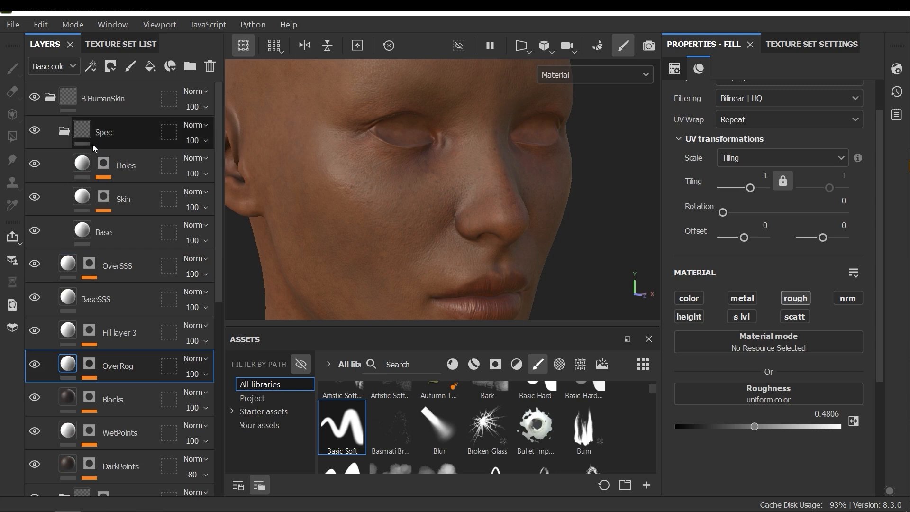
mouse_move(303, 169)
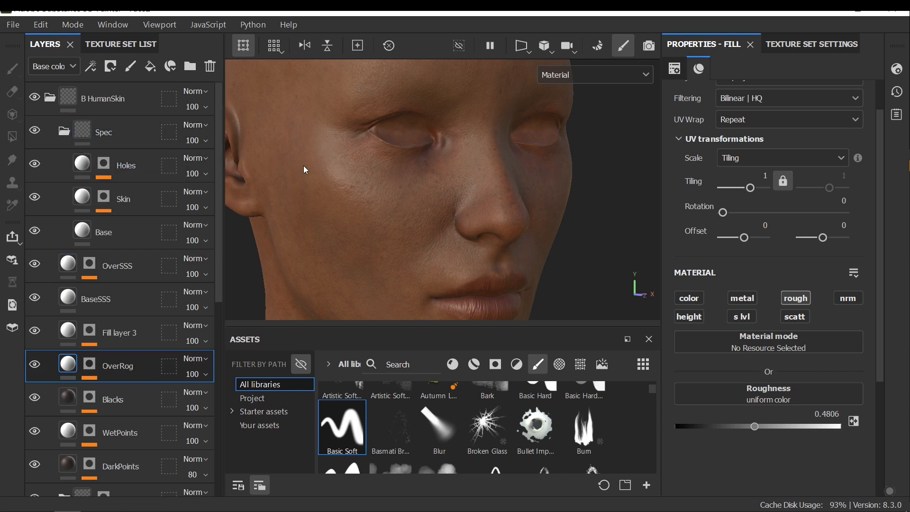
mouse_move(400, 217)
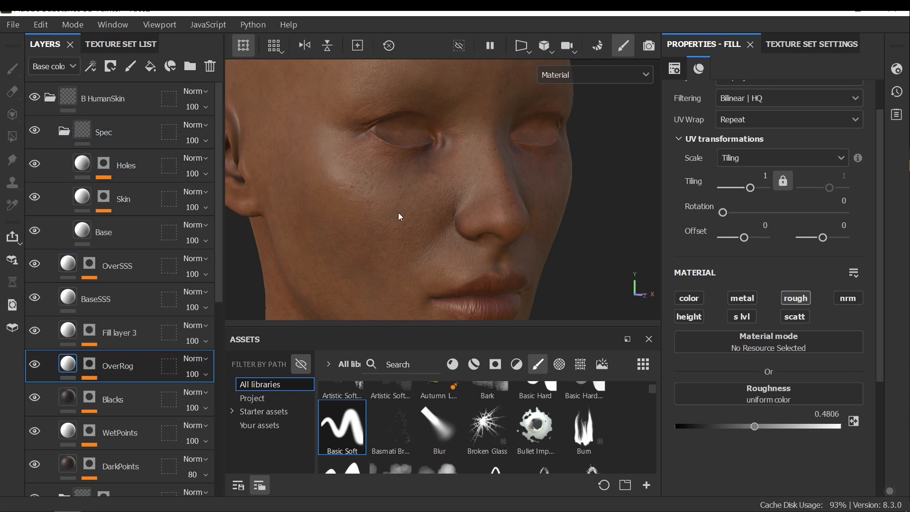
mouse_move(315, 217)
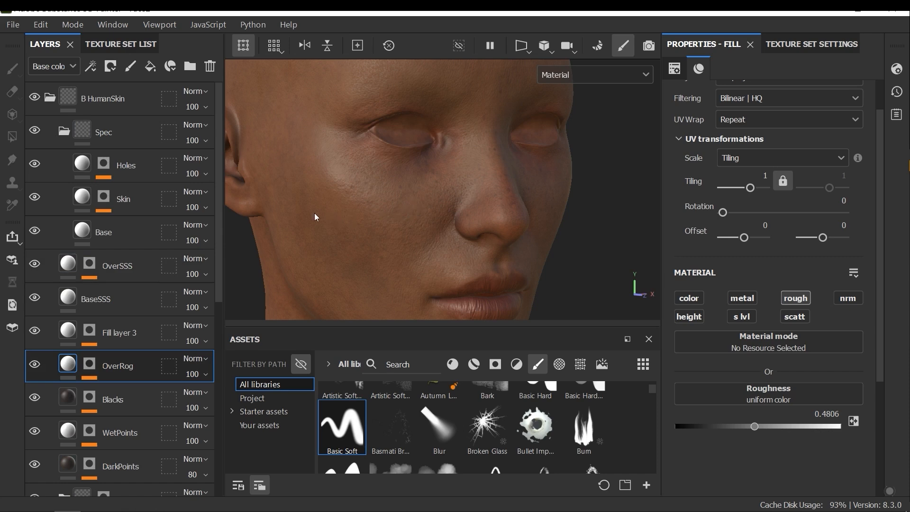
mouse_move(372, 200)
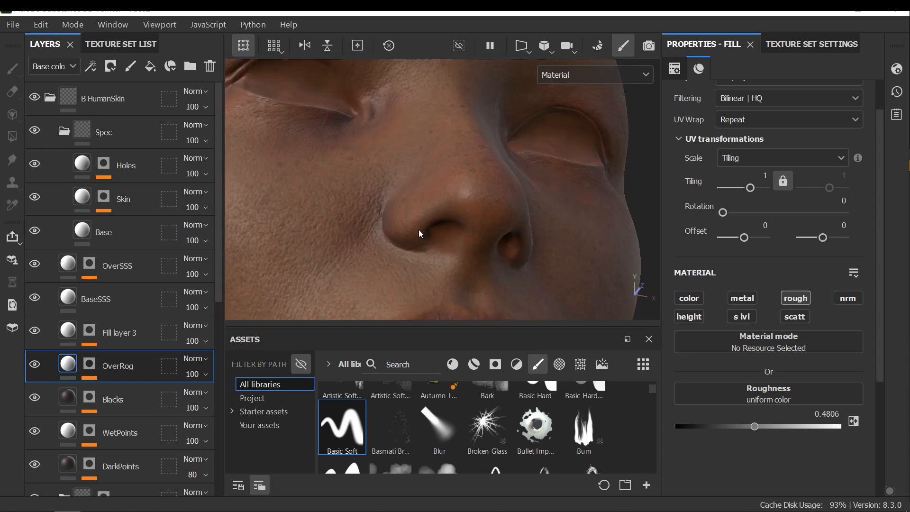
Orbit to a side view of the nose, then pull back to the whole face.
drag(419, 234, 510, 195)
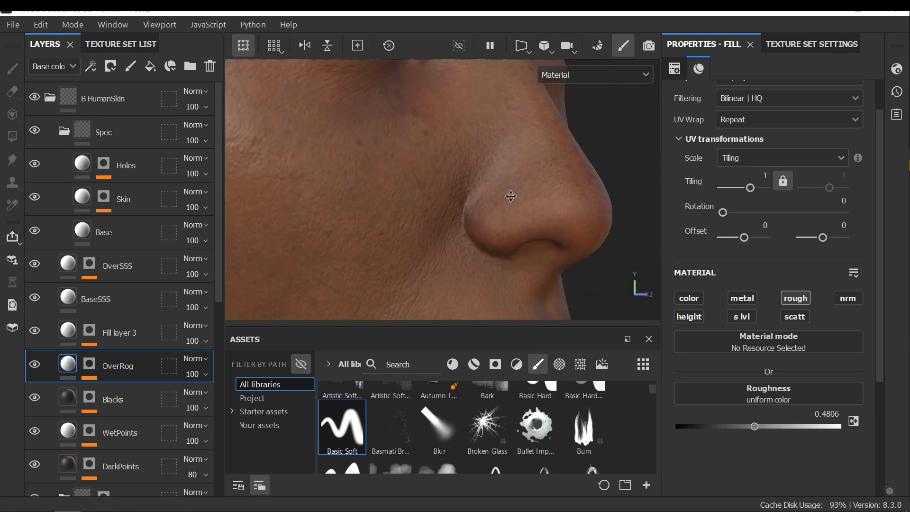
drag(510, 196, 357, 196)
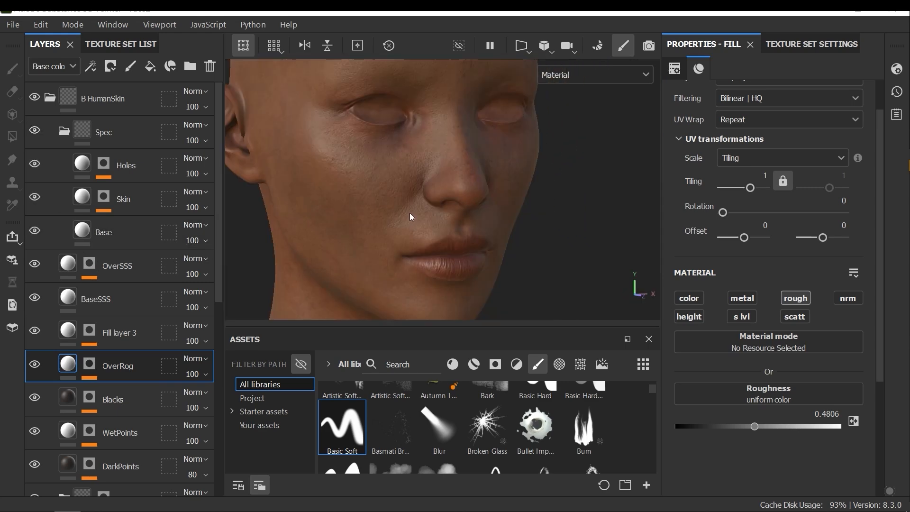
mouse_move(411, 227)
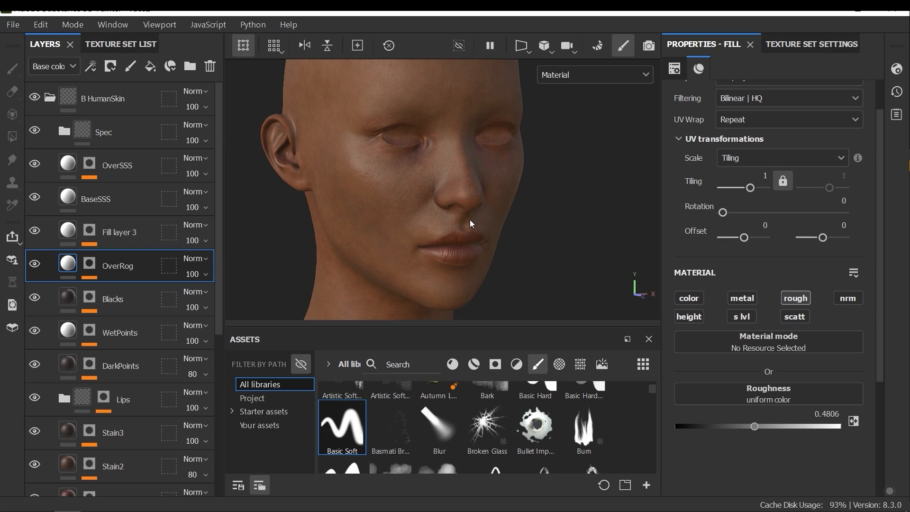
mouse_move(253, 302)
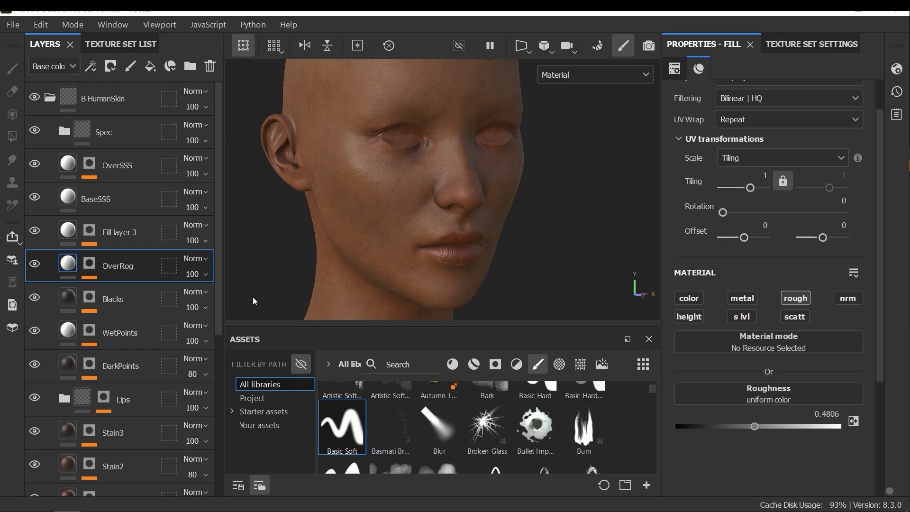
mouse_move(447, 285)
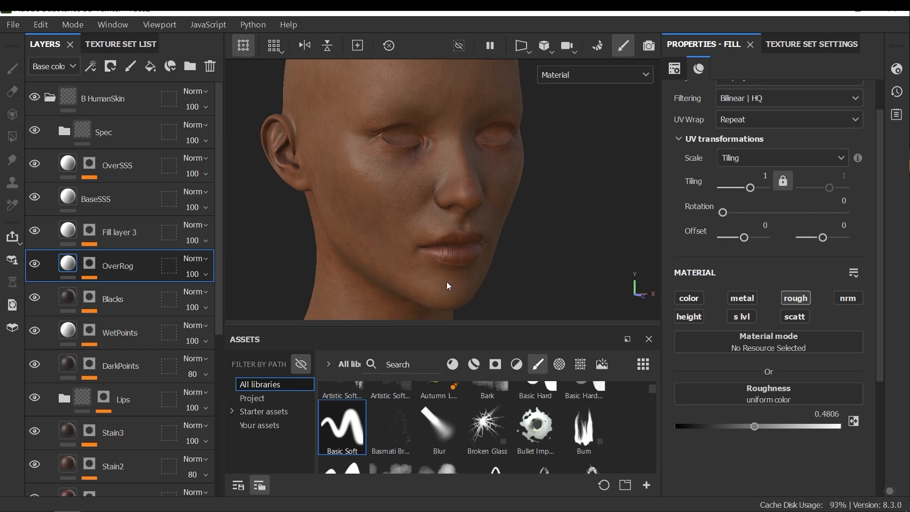
mouse_move(486, 243)
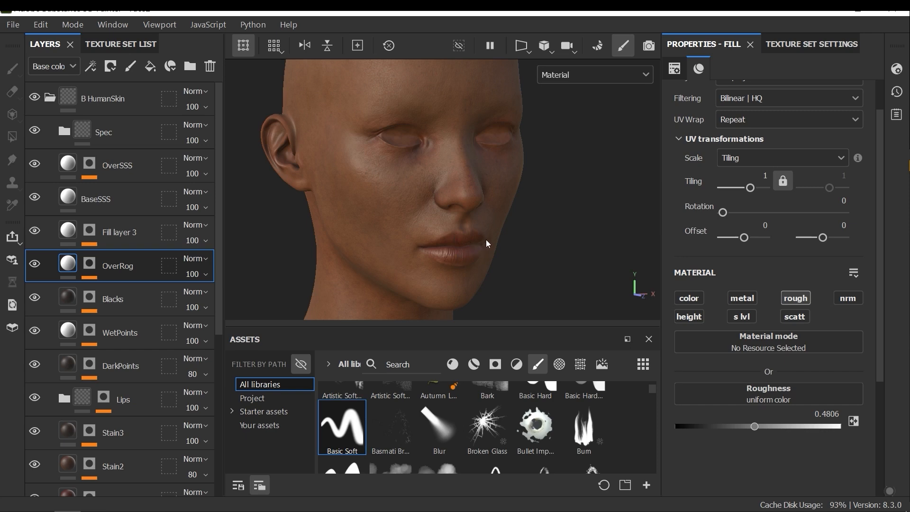
mouse_move(495, 222)
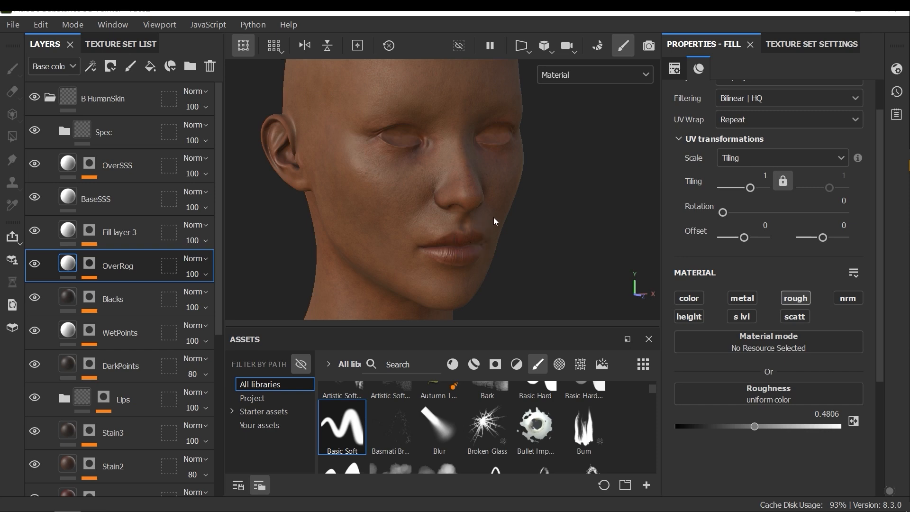
mouse_move(493, 215)
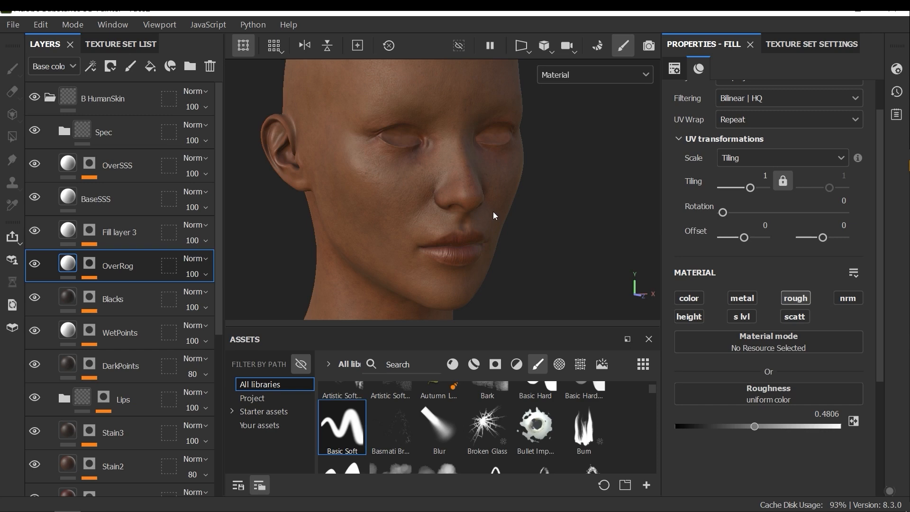